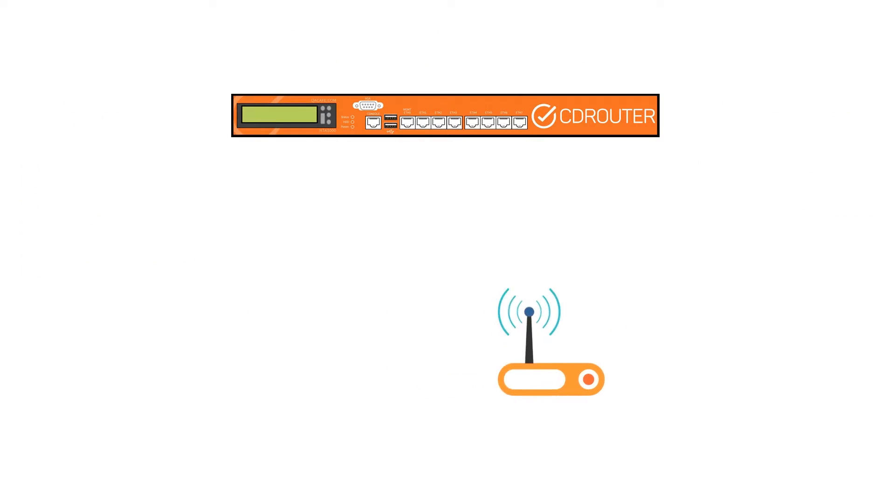
pyautogui.press('Right')
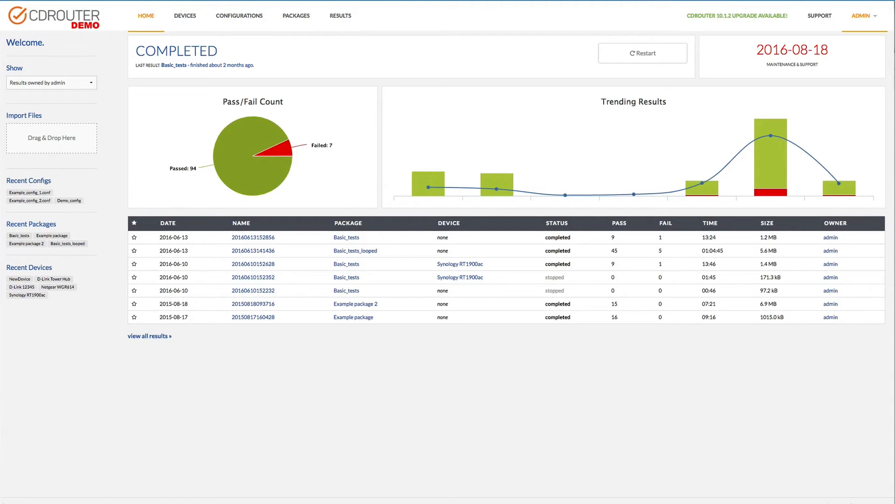
pyautogui.click(253, 237)
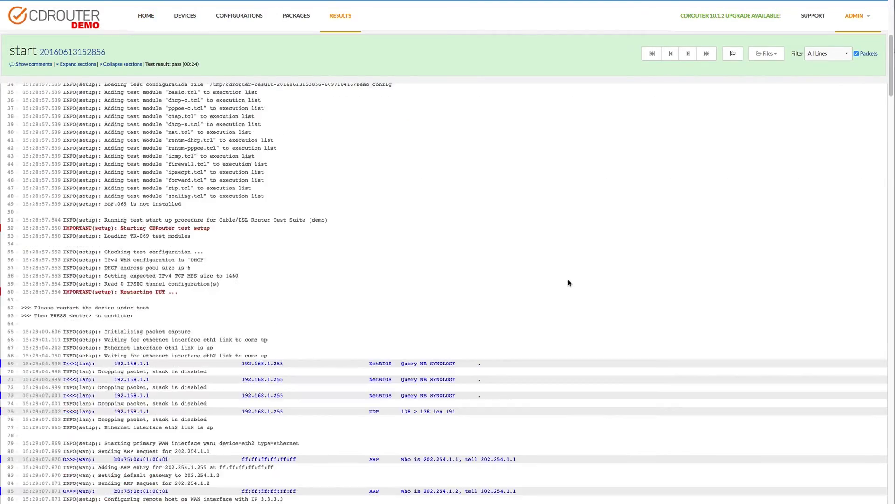